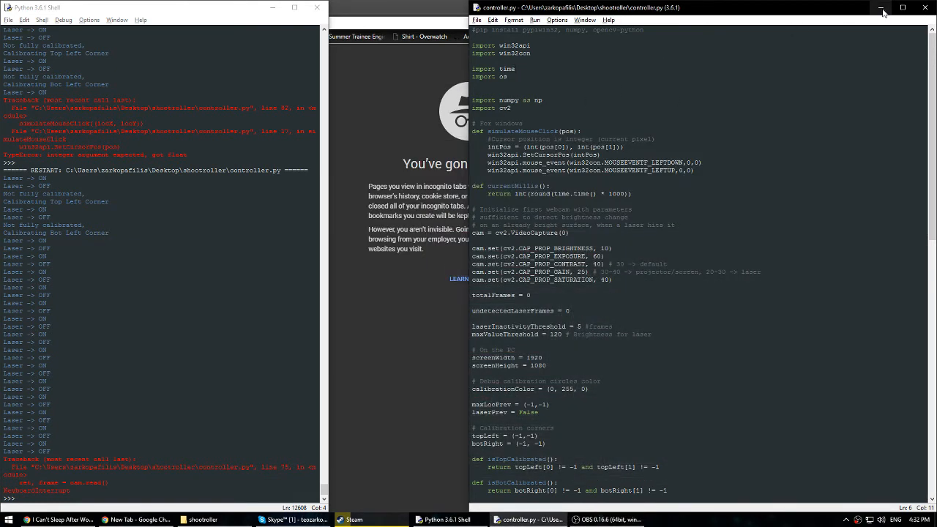
pyautogui.moveTo(881, 8)
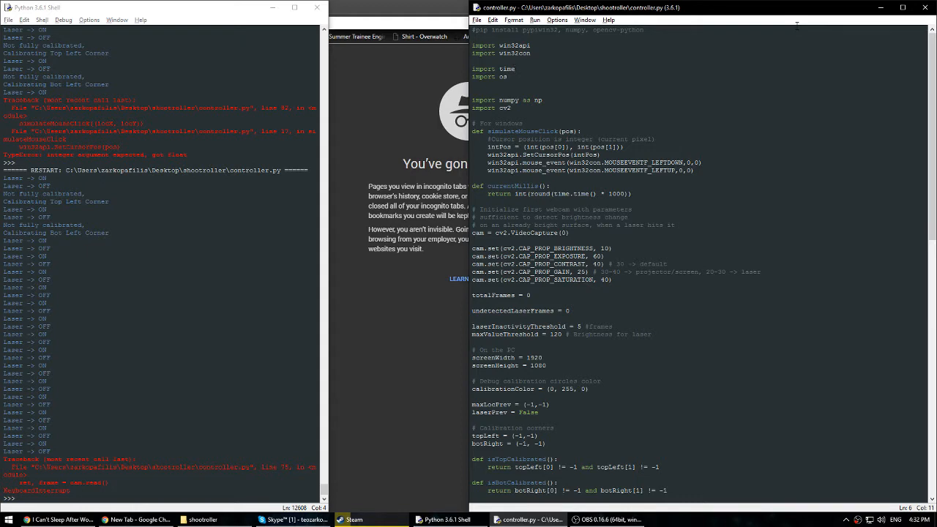
# Scroll down the incognito Chrome new tab page while the IDLE windows stay hidden
pyautogui.scroll(-3)
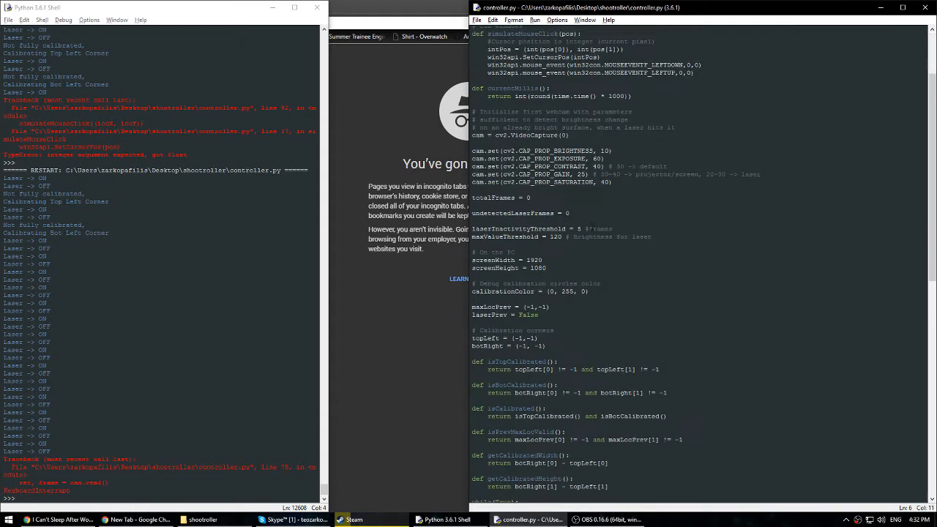
pyautogui.scroll(-3)
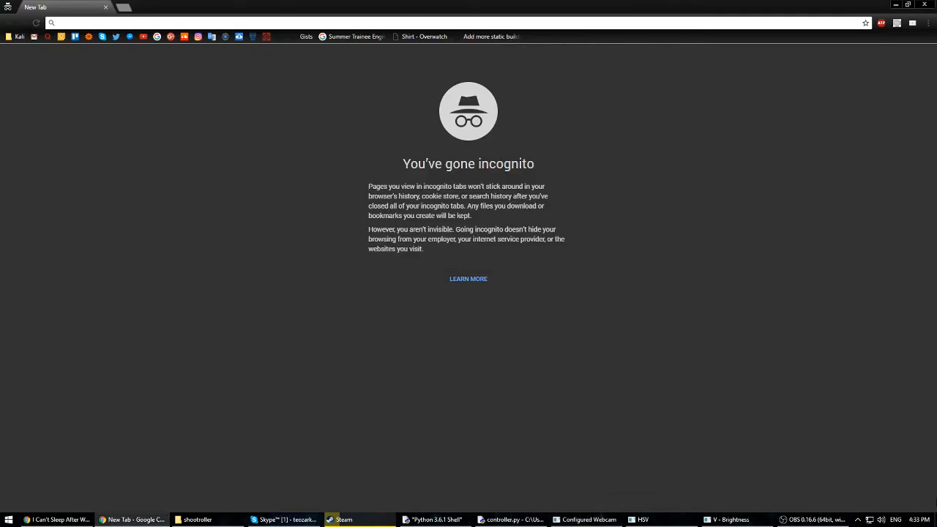
pyautogui.moveTo(656, 504)
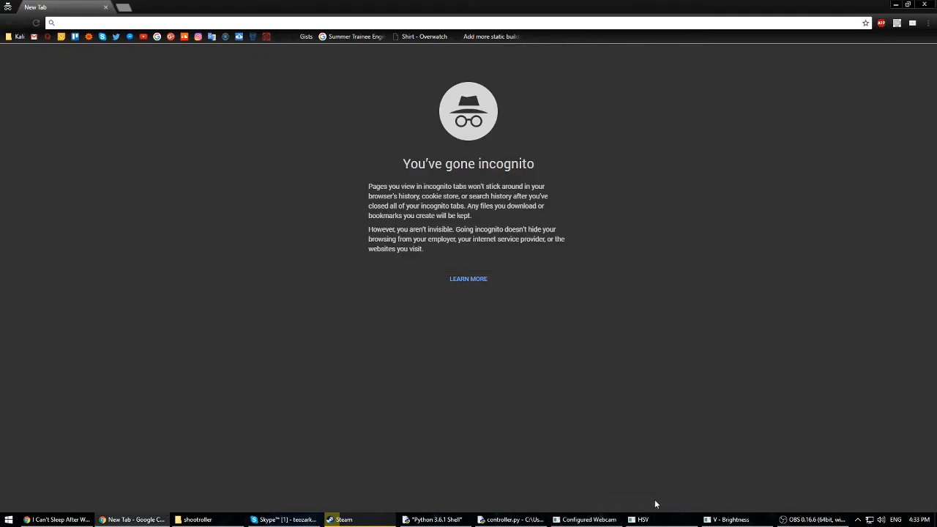
pyautogui.click(585, 519)
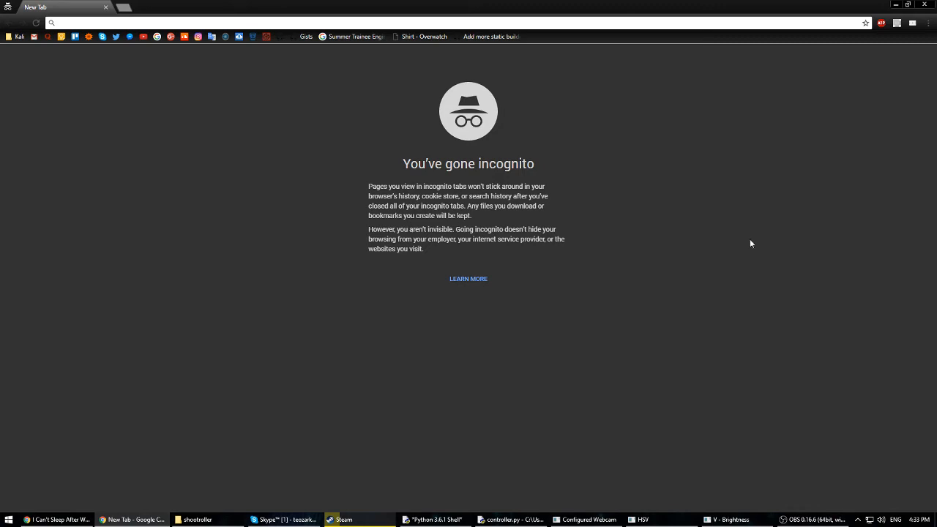
pyautogui.moveTo(776, 221)
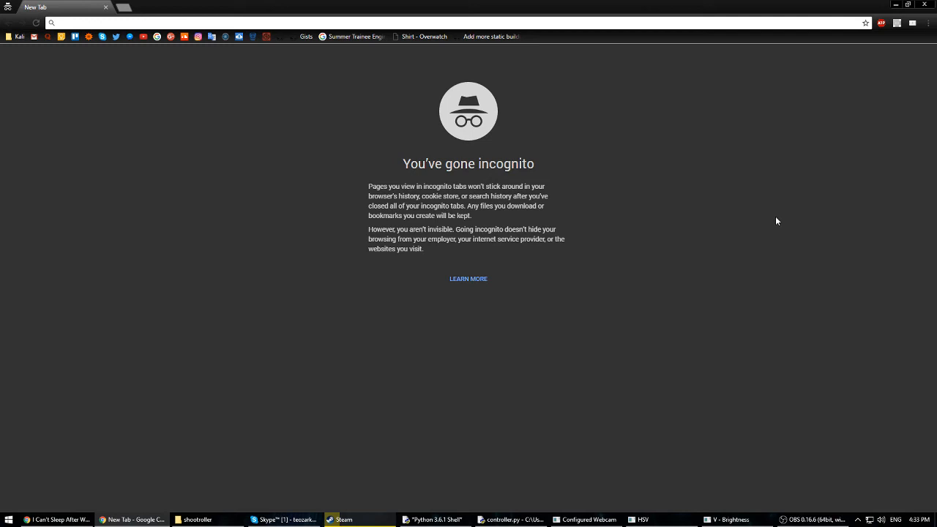
pyautogui.moveTo(387, 234)
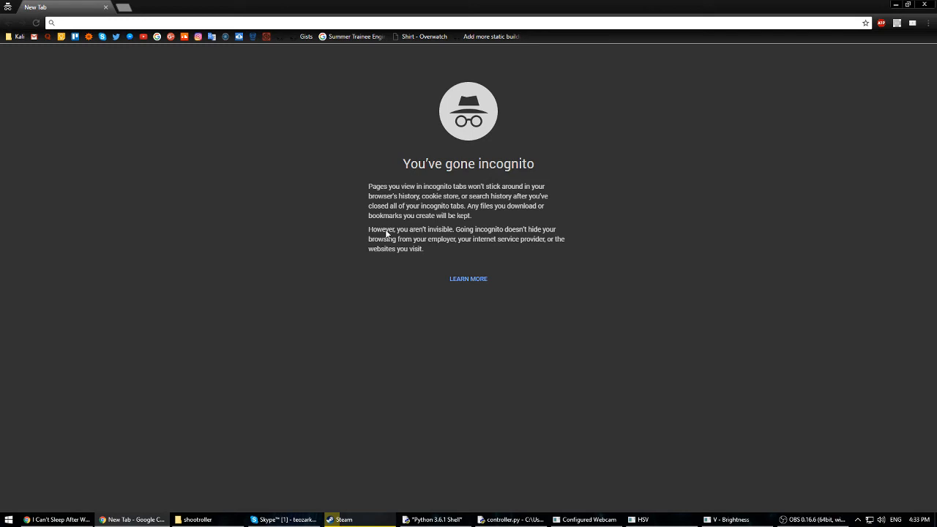
pyautogui.moveTo(114, 416)
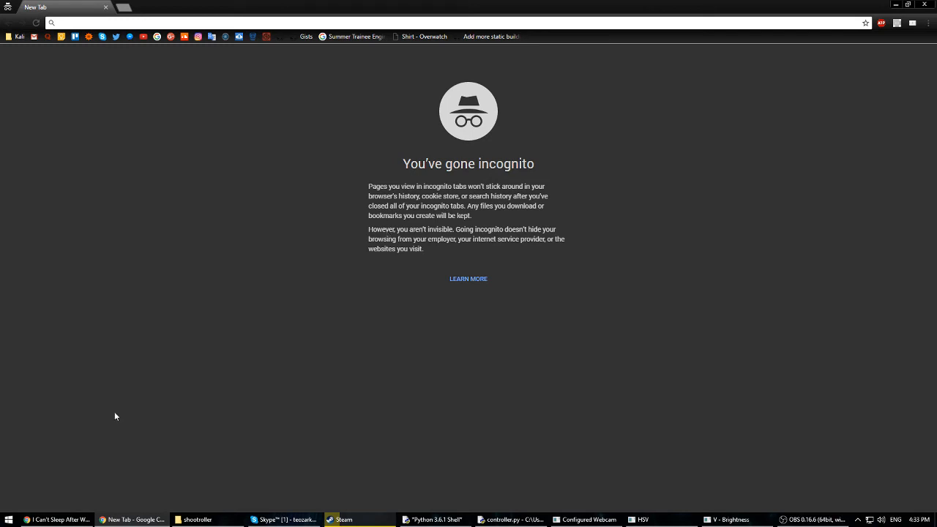
pyautogui.moveTo(884, 62)
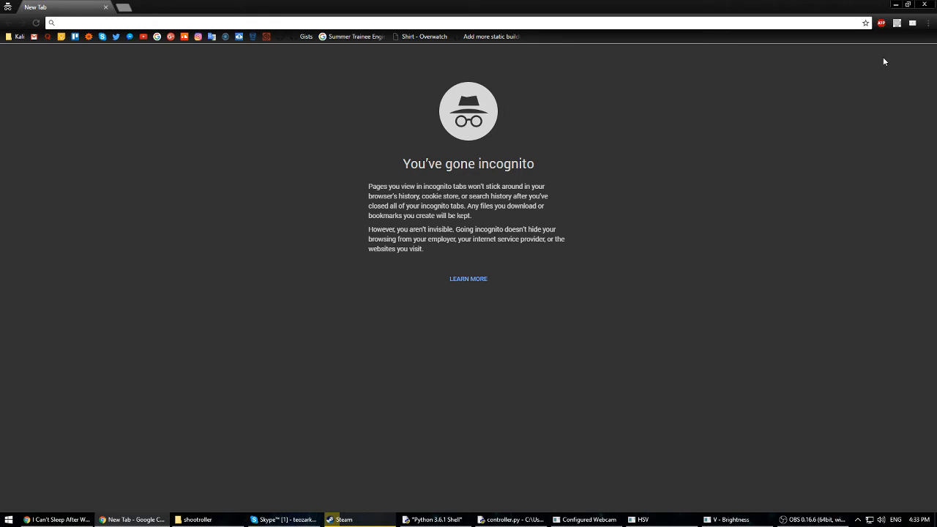
pyautogui.moveTo(191, 306)
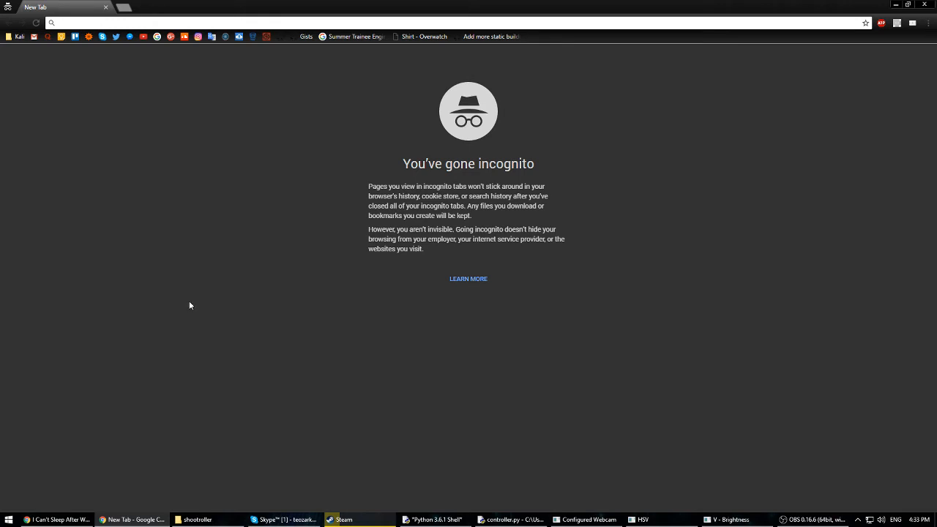
pyautogui.moveTo(772, 331)
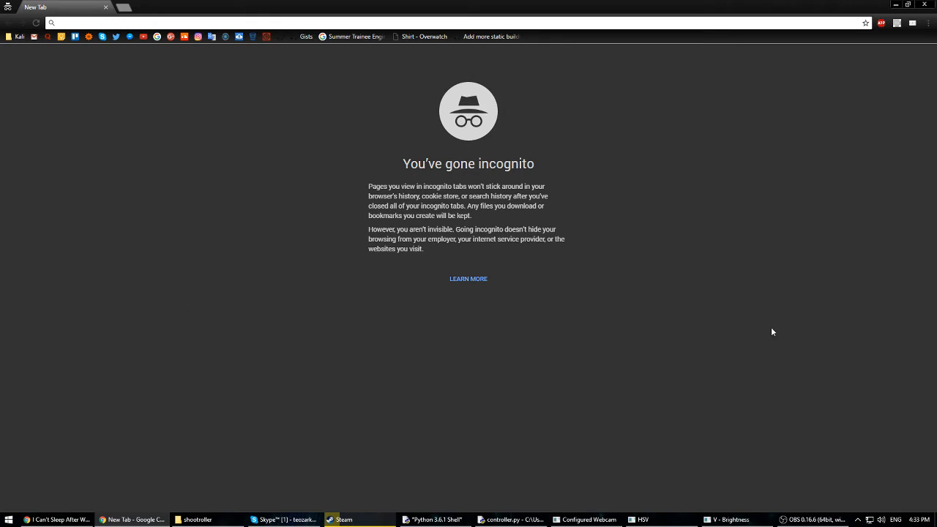
pyautogui.moveTo(496, 438)
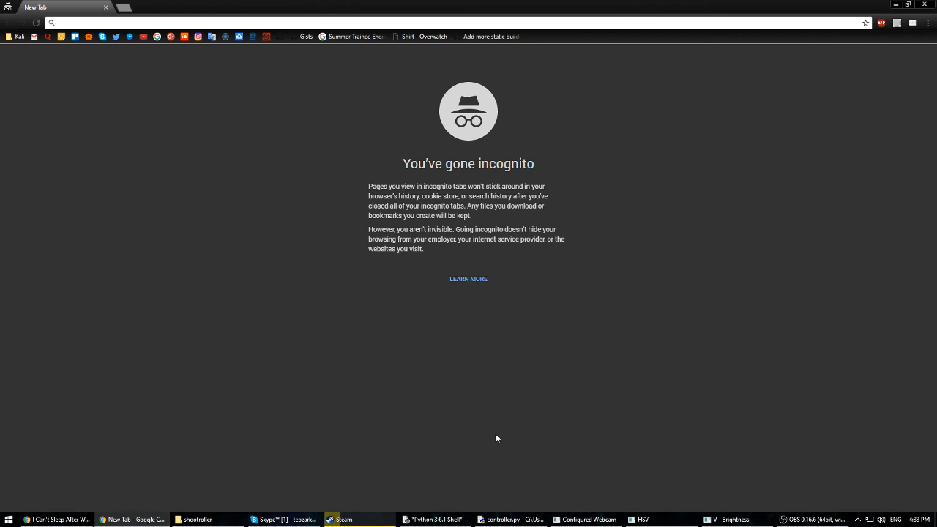
pyautogui.moveTo(451, 486)
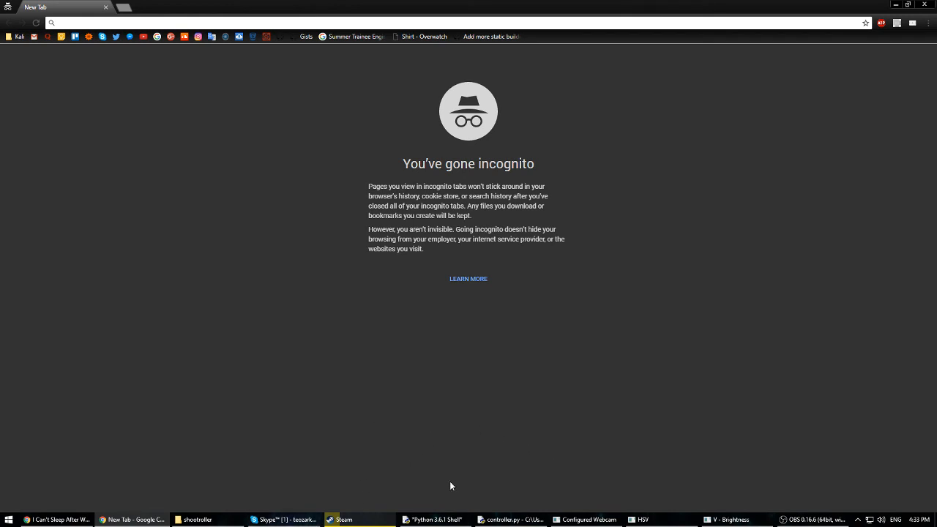